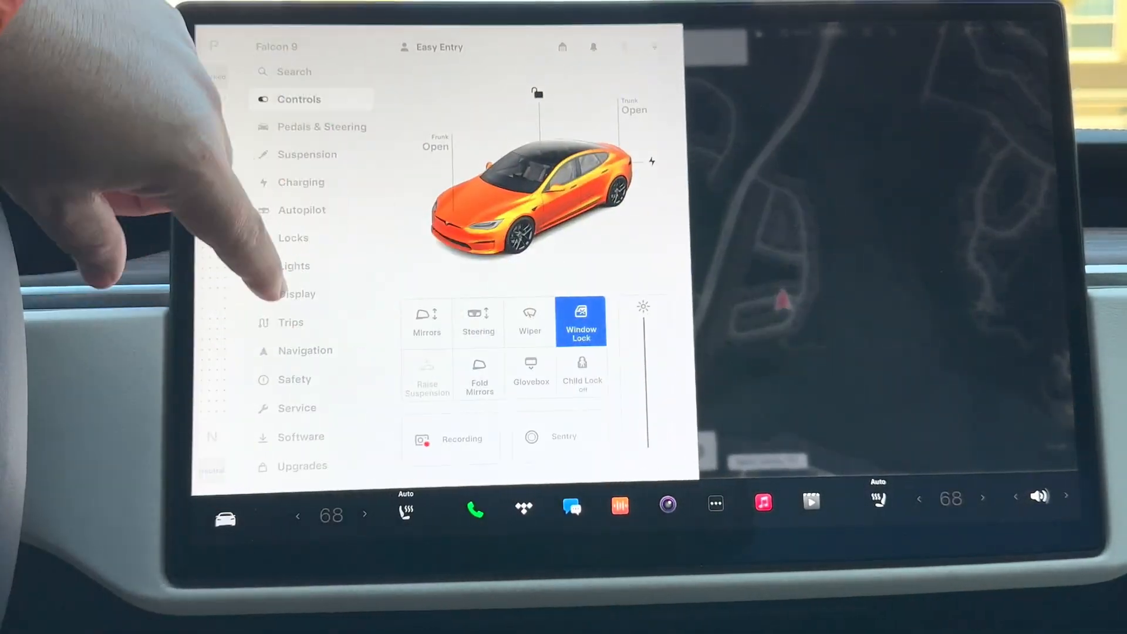
Open the Release Notes from the Software page in Controls
left_click(300, 436)
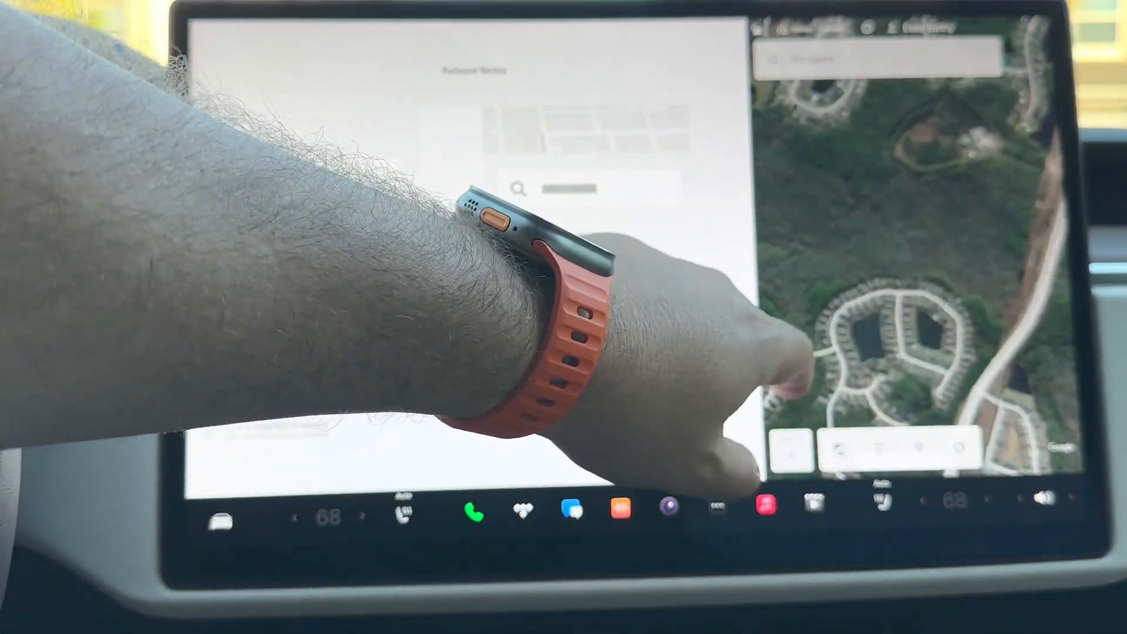
Close Release Notes and show the Software tab with version v11.1 (2023.12.5)
left_click(225, 519)
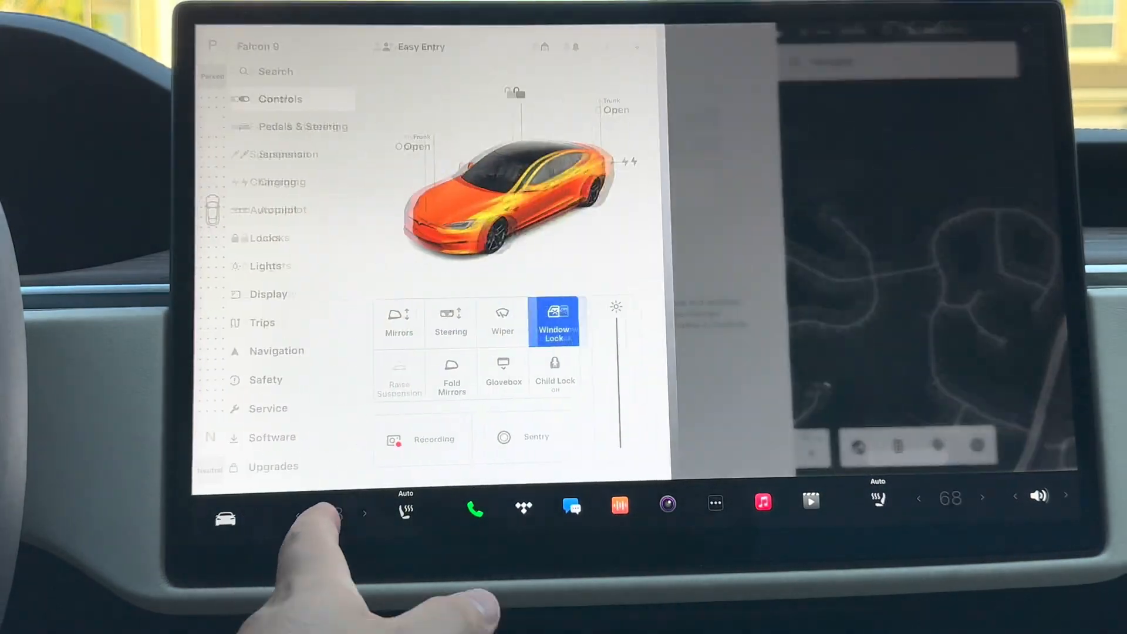
left_click(270, 436)
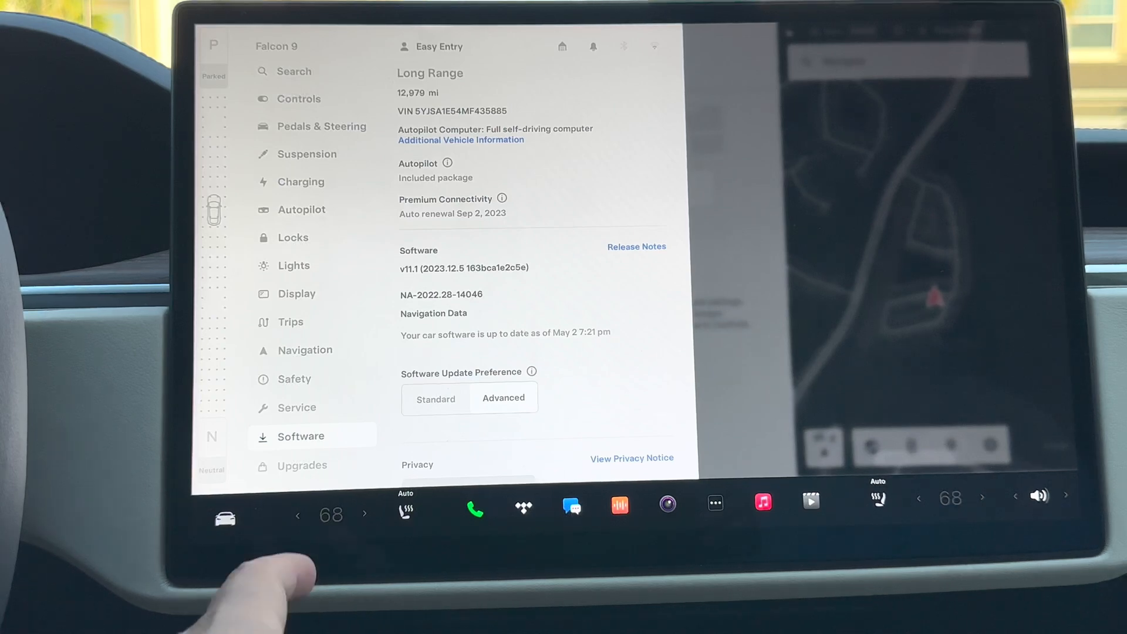
mouse_move(272, 244)
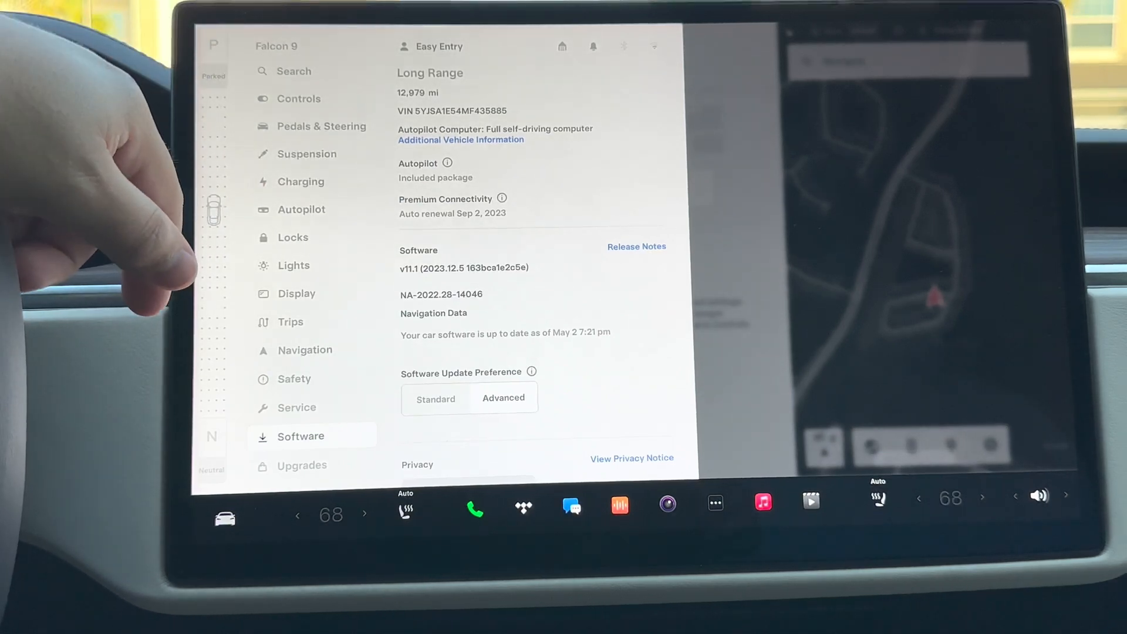
Browse Pedals & Steering, Suspension and Autopilot settings, ending on Locks with stored keys
left_click(294, 71)
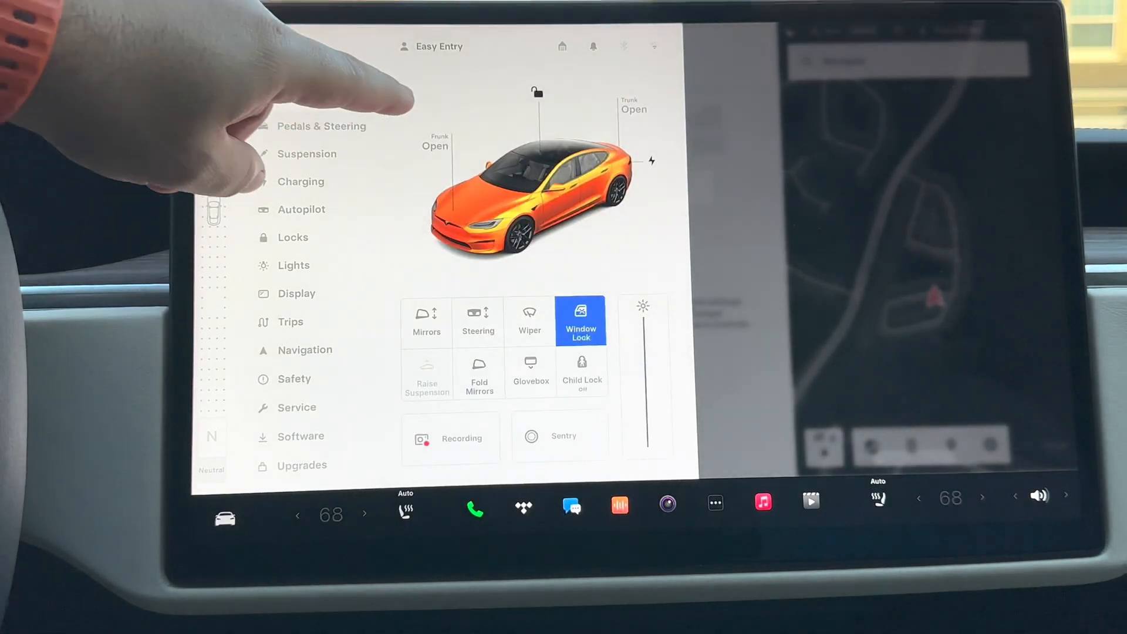
left_click(321, 126)
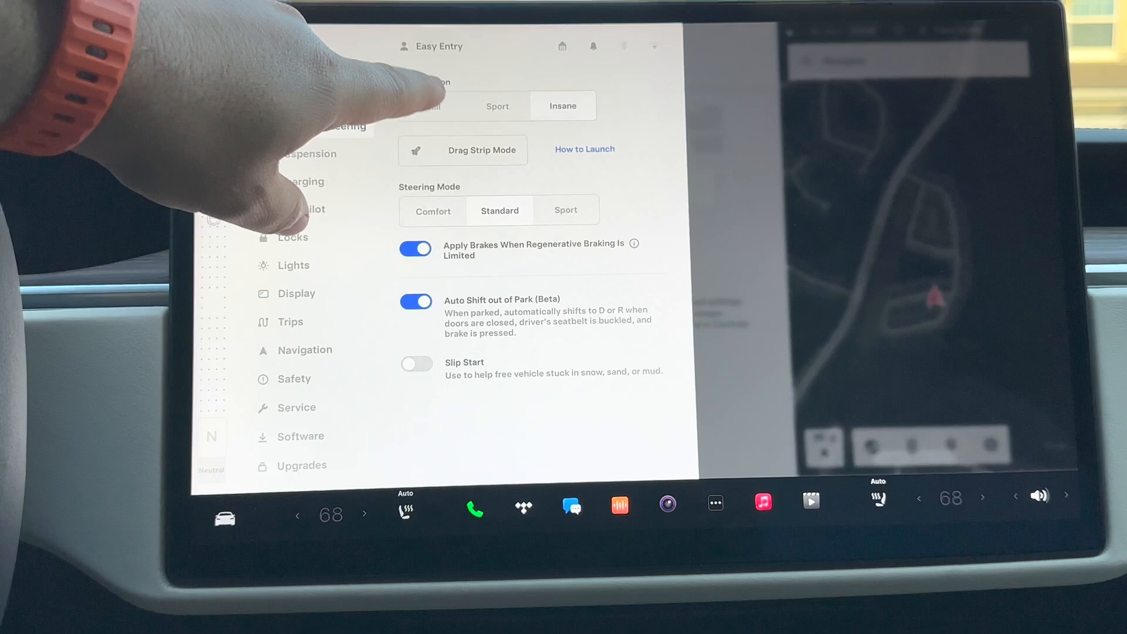
left_click(308, 153)
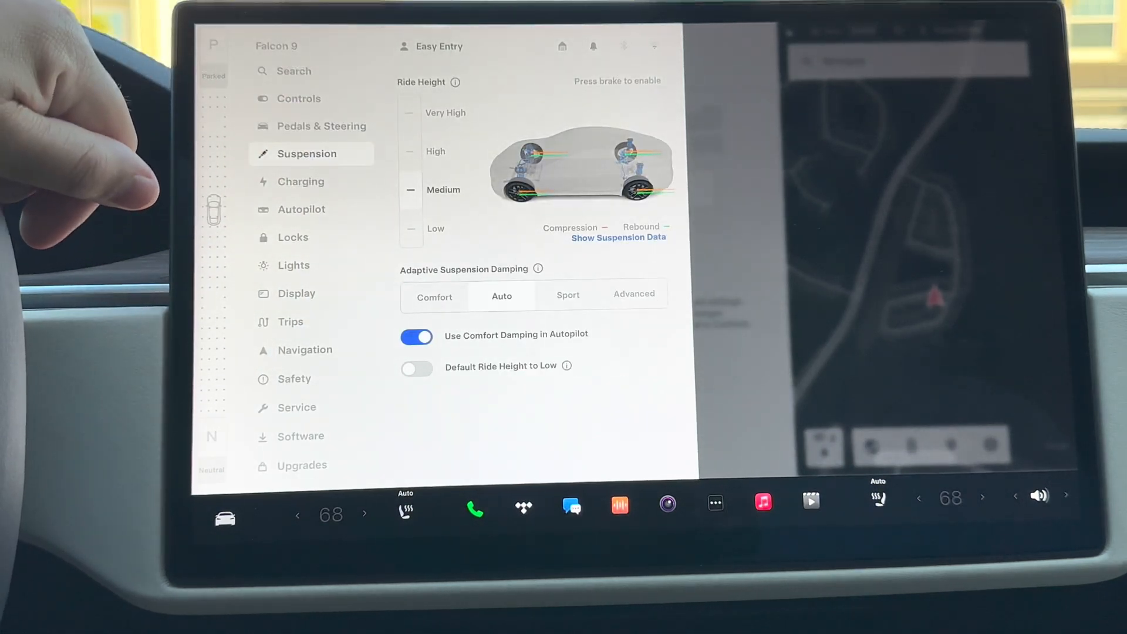
left_click(301, 182)
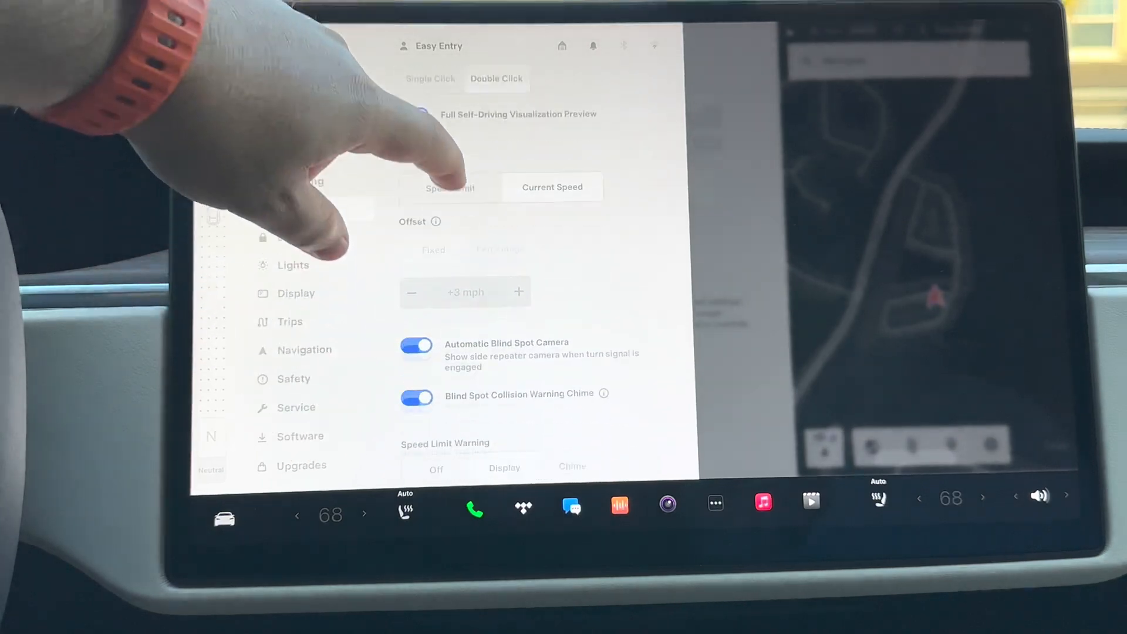
scroll("down", 3)
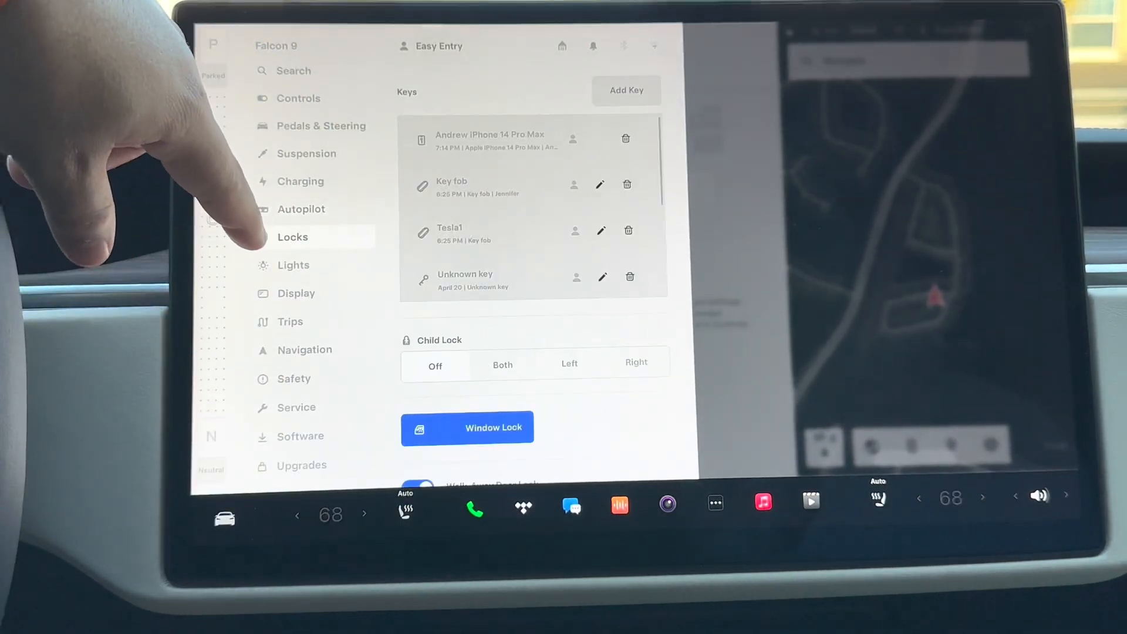
View the Lights and Display settings pages without changing anything
scroll("down", 3)
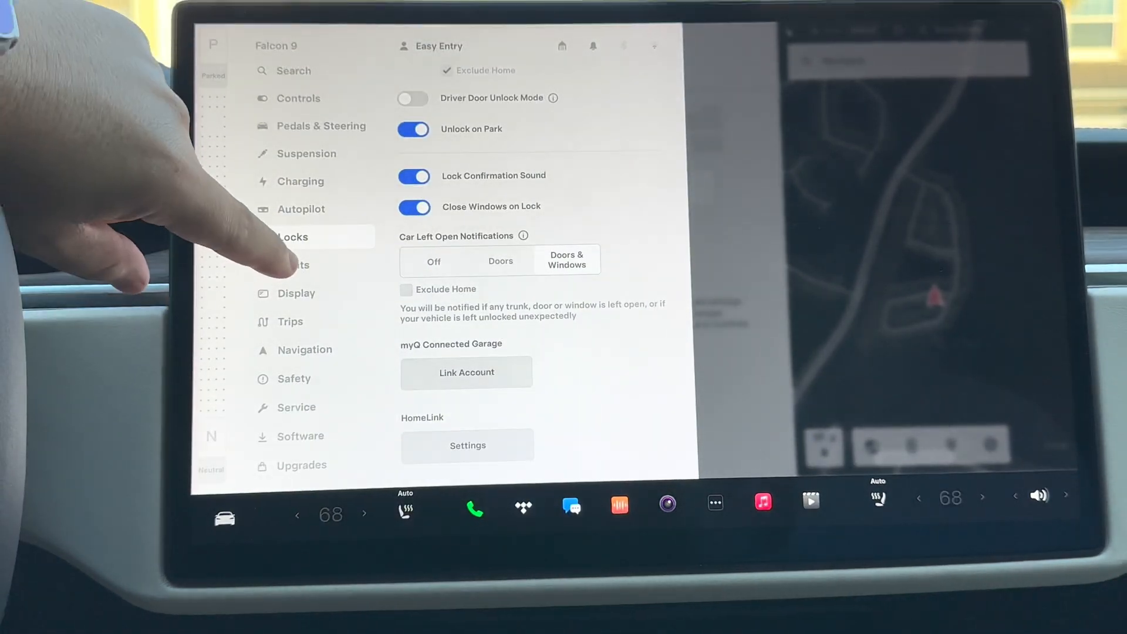
left_click(293, 265)
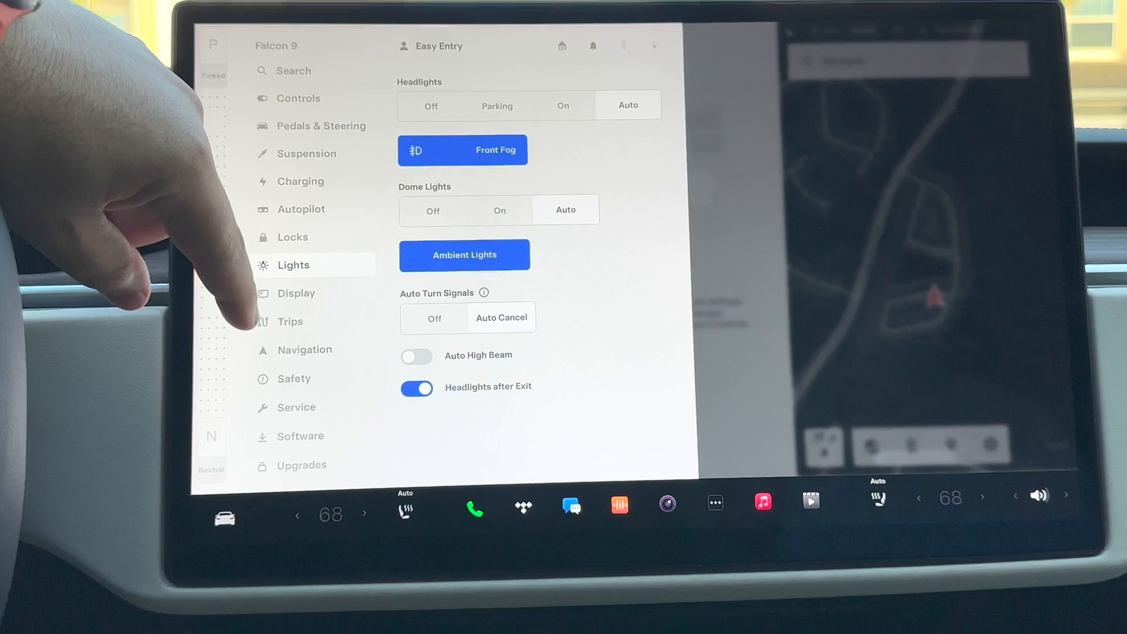
left_click(295, 292)
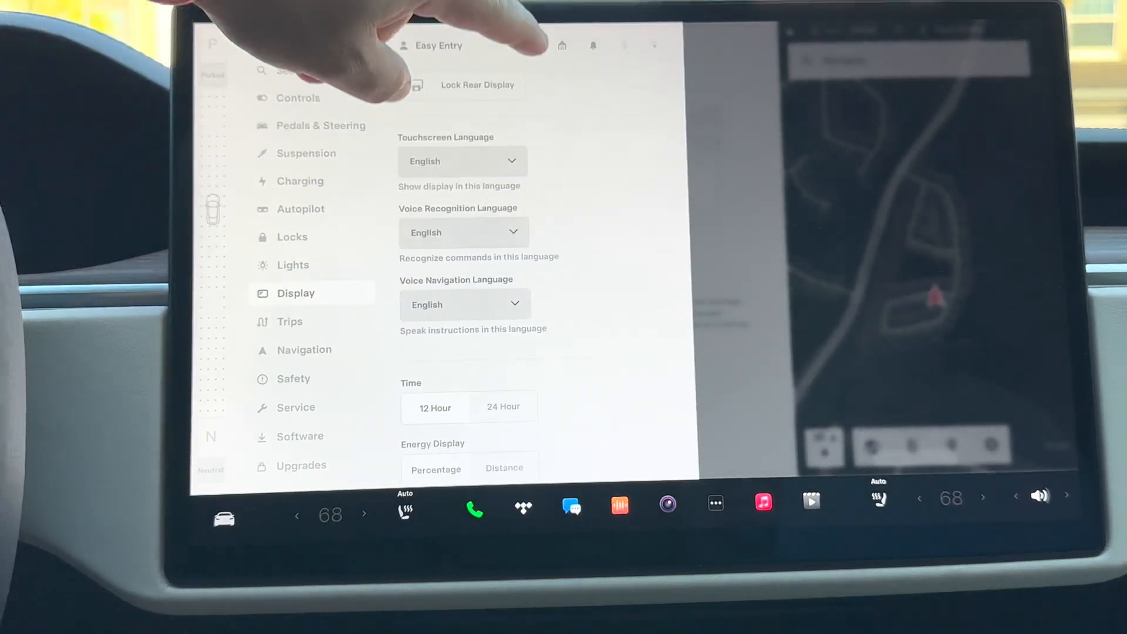
scroll("down", 3)
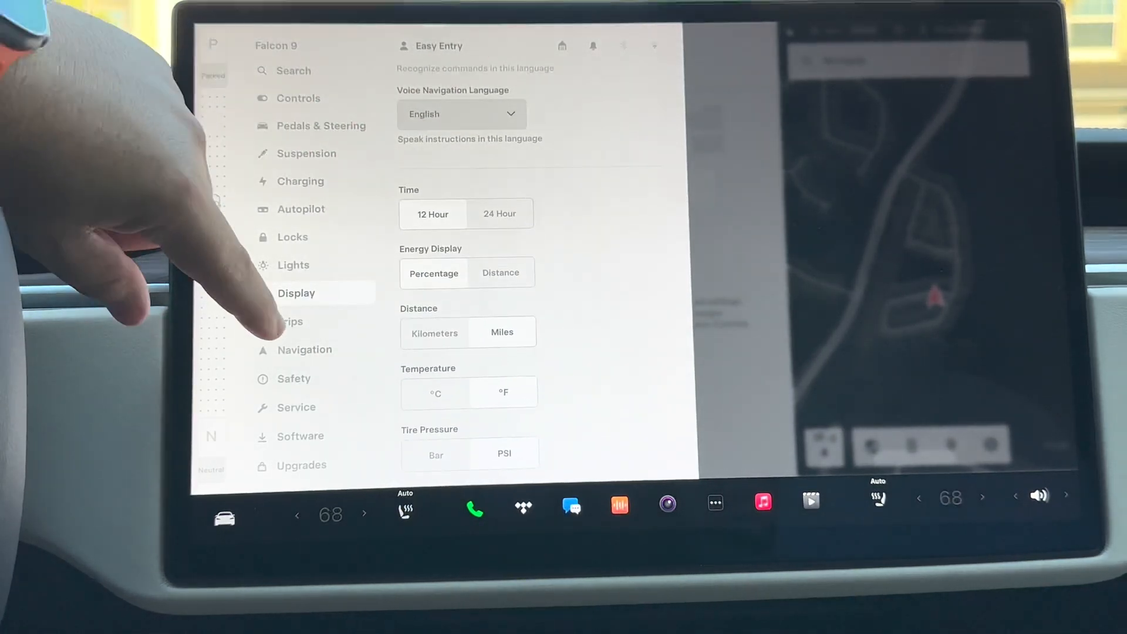
Browse Navigation, Safety and Software pages, then bring up the Entertainment Theater apps
left_click(305, 349)
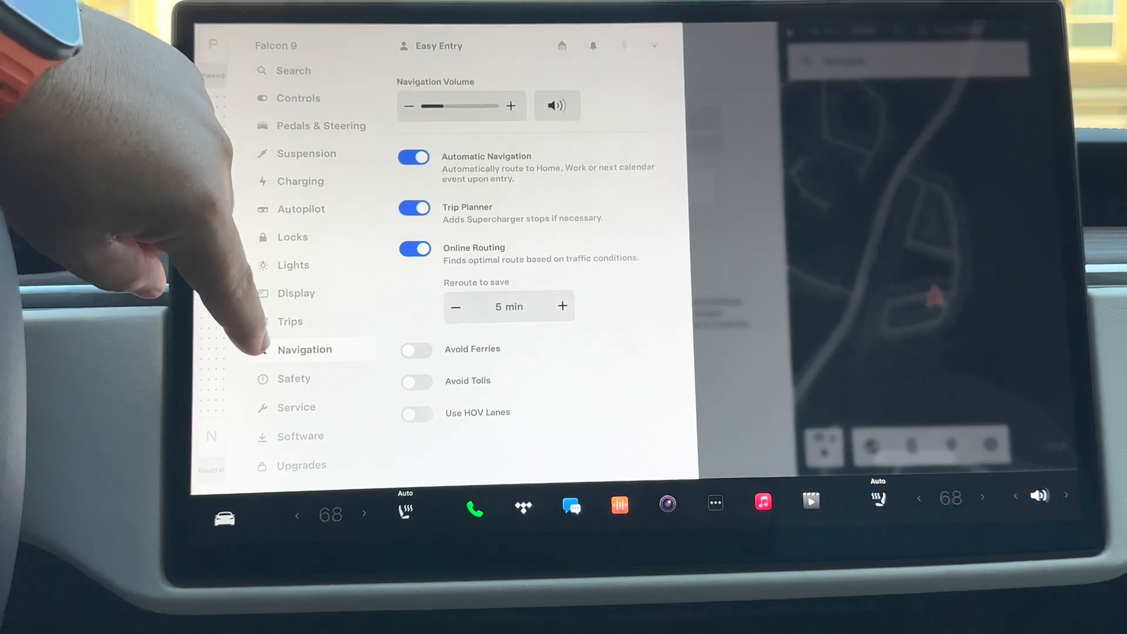
left_click(294, 378)
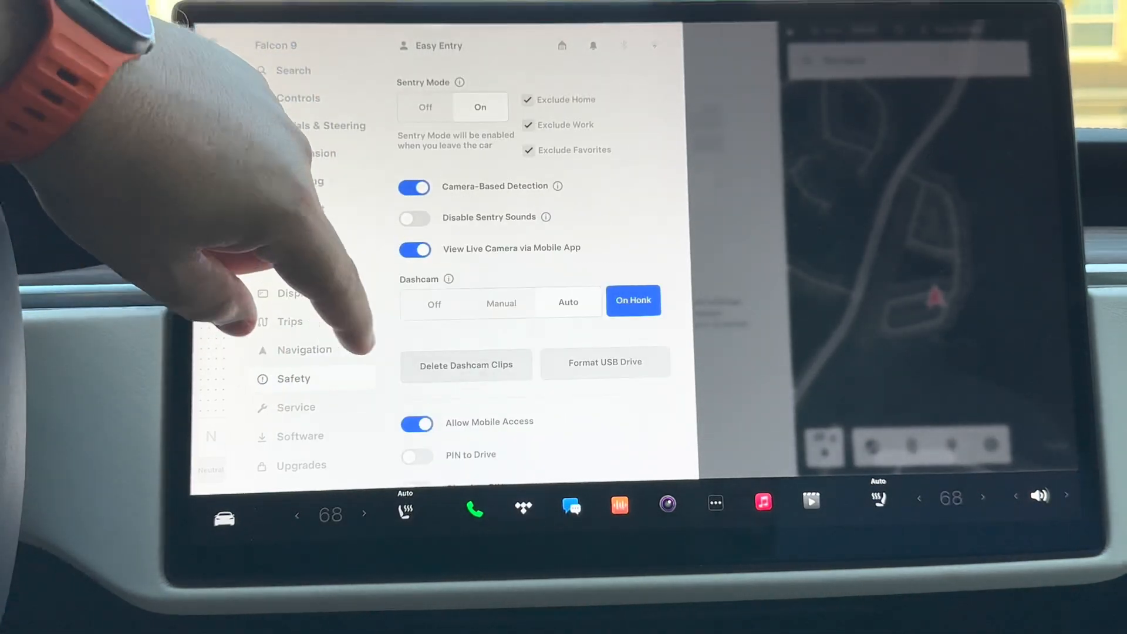
scroll("down", 3)
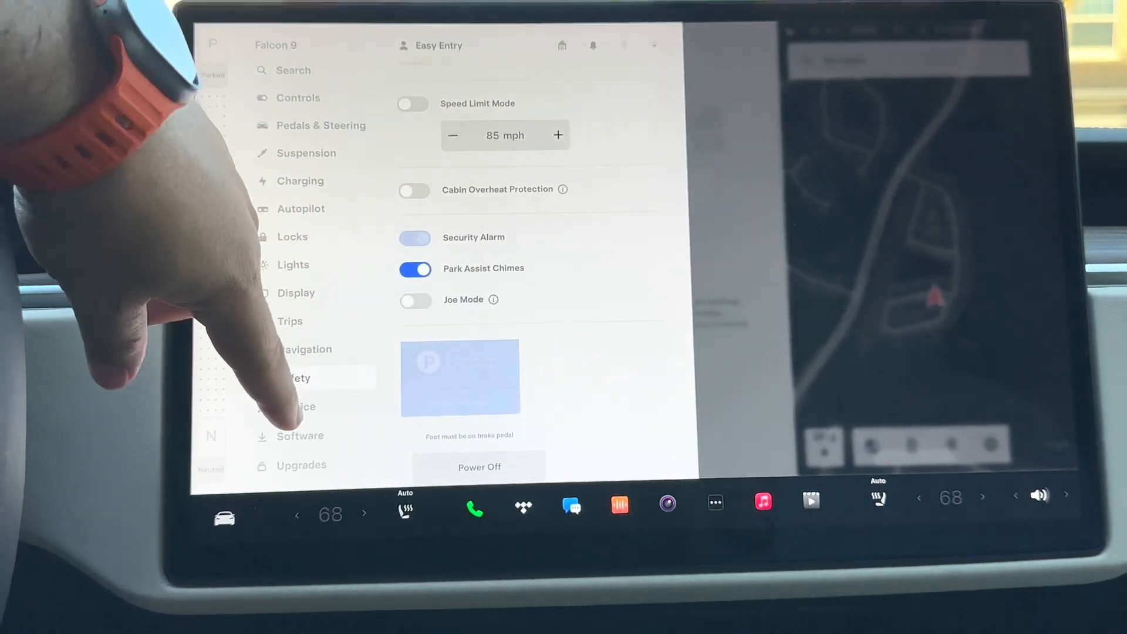
left_click(295, 406)
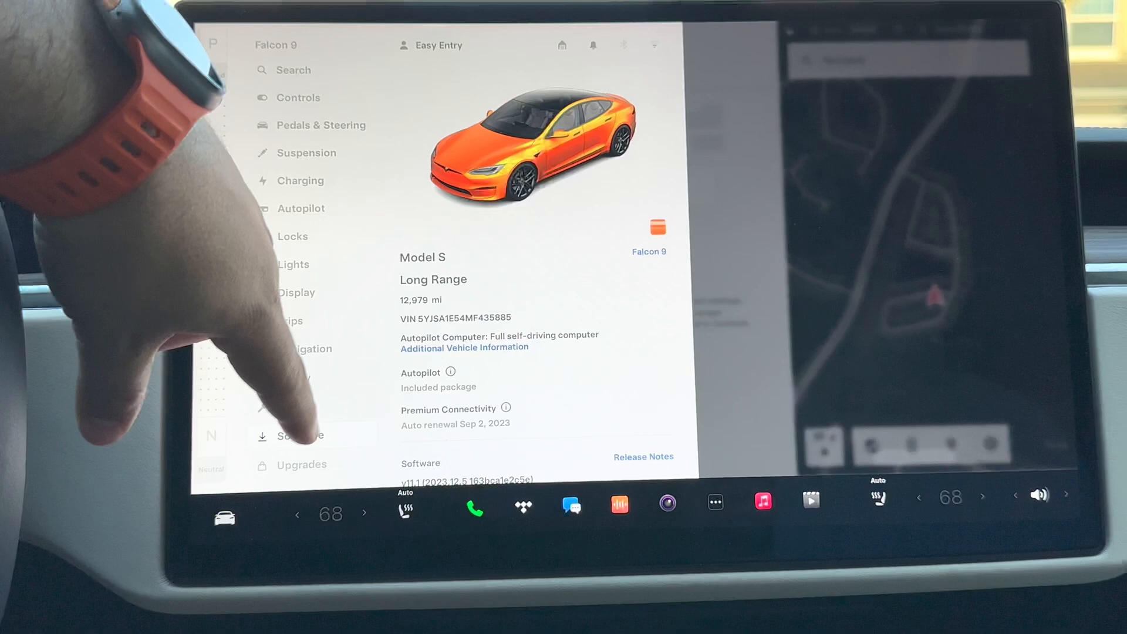
scroll("down", 3)
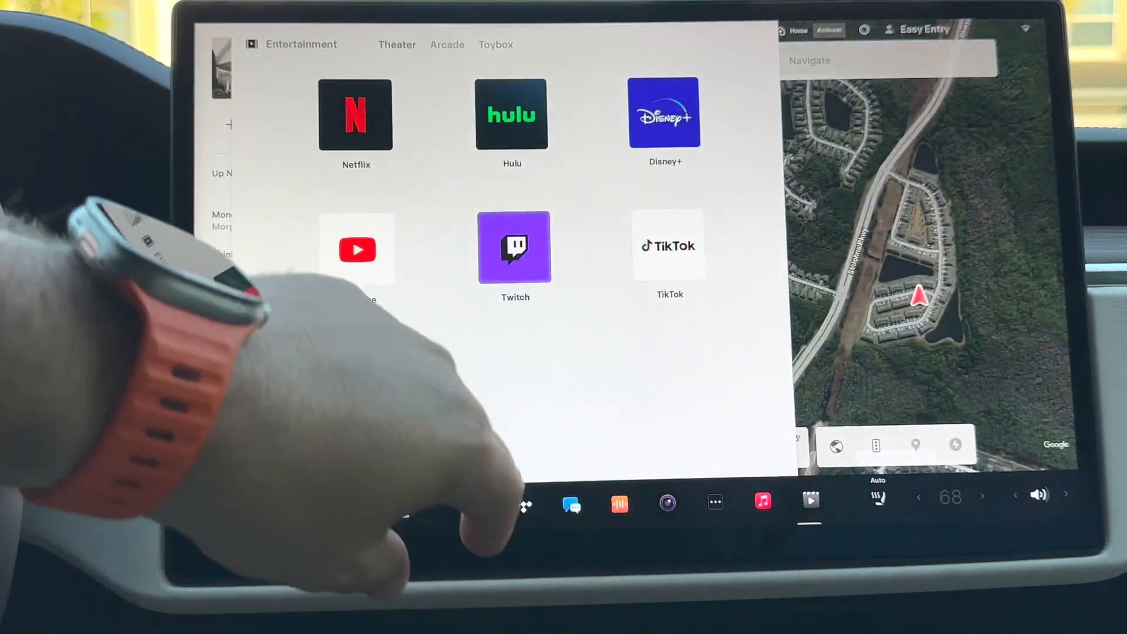
Launch YouTube, dismiss the Account menu and play the Model S First Look video
left_click(358, 249)
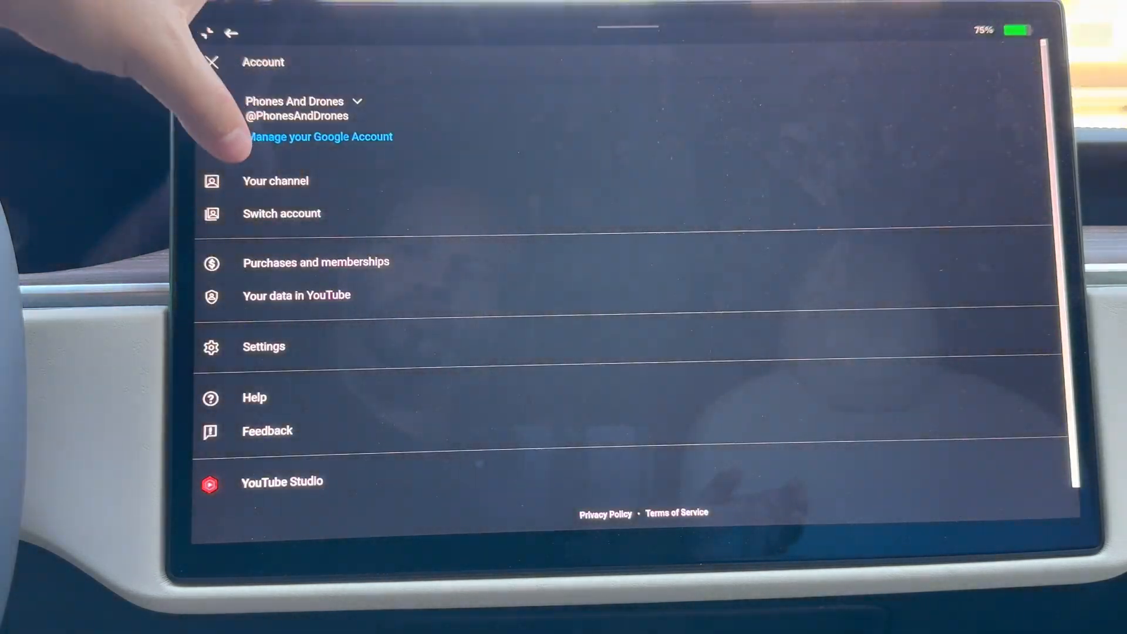
left_click(275, 180)
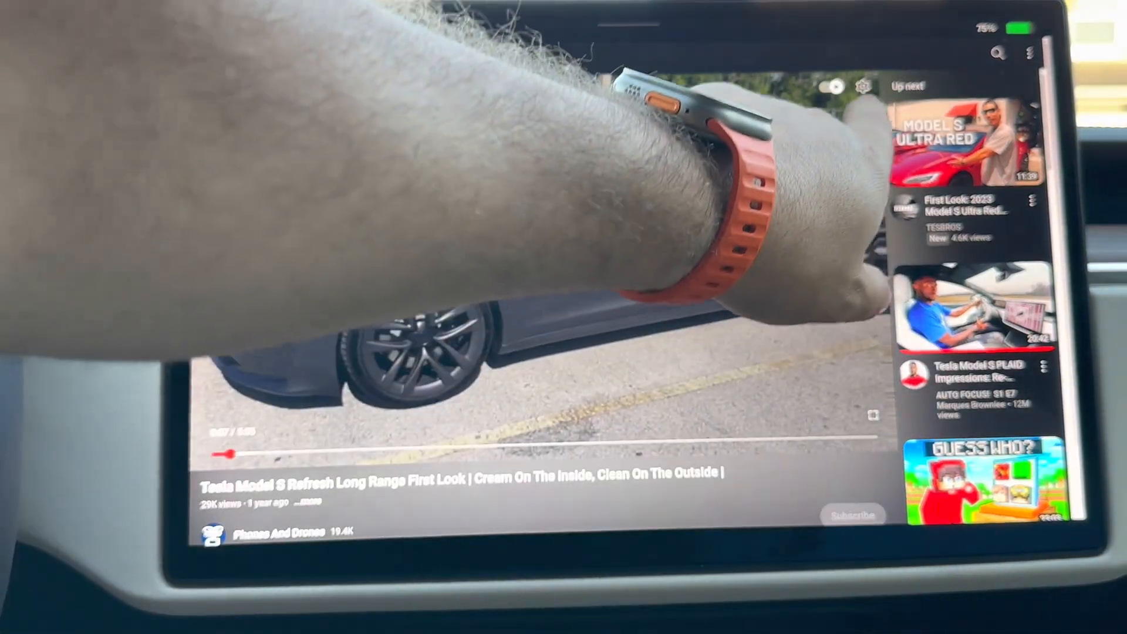
Set the video quality to 2160p in playback settings and resume the video
left_click(862, 85)
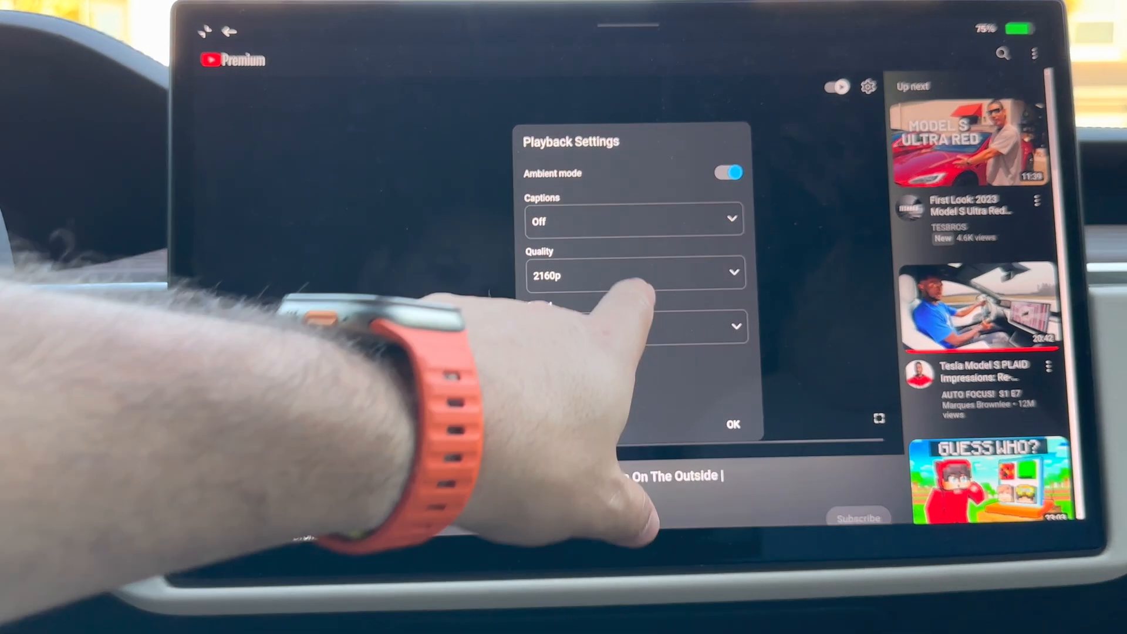
left_click(634, 275)
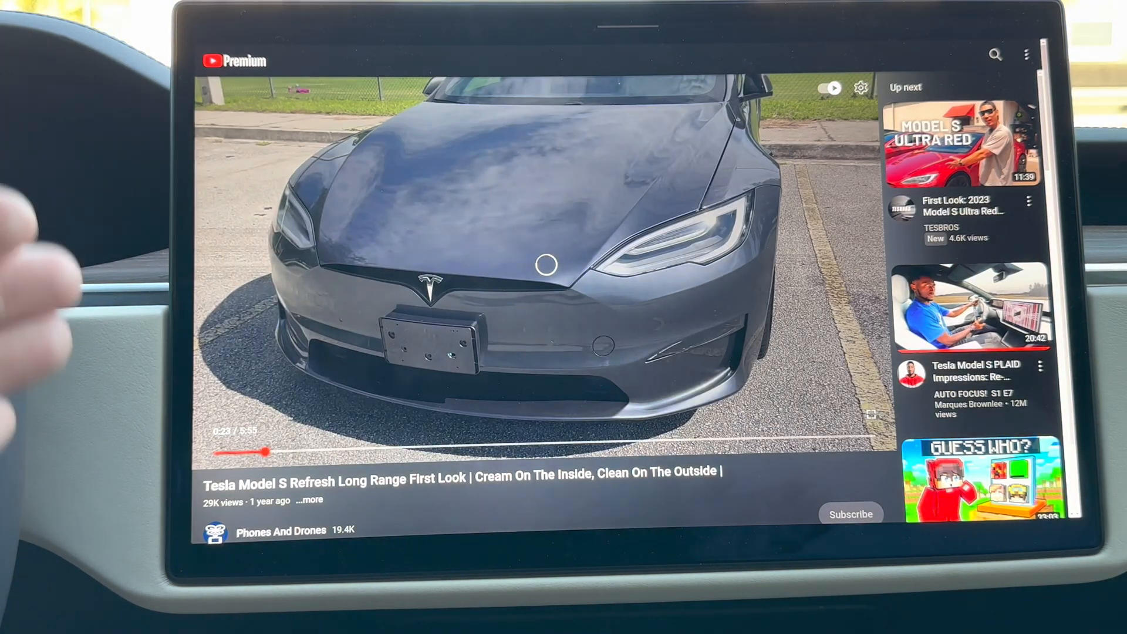
left_click(541, 264)
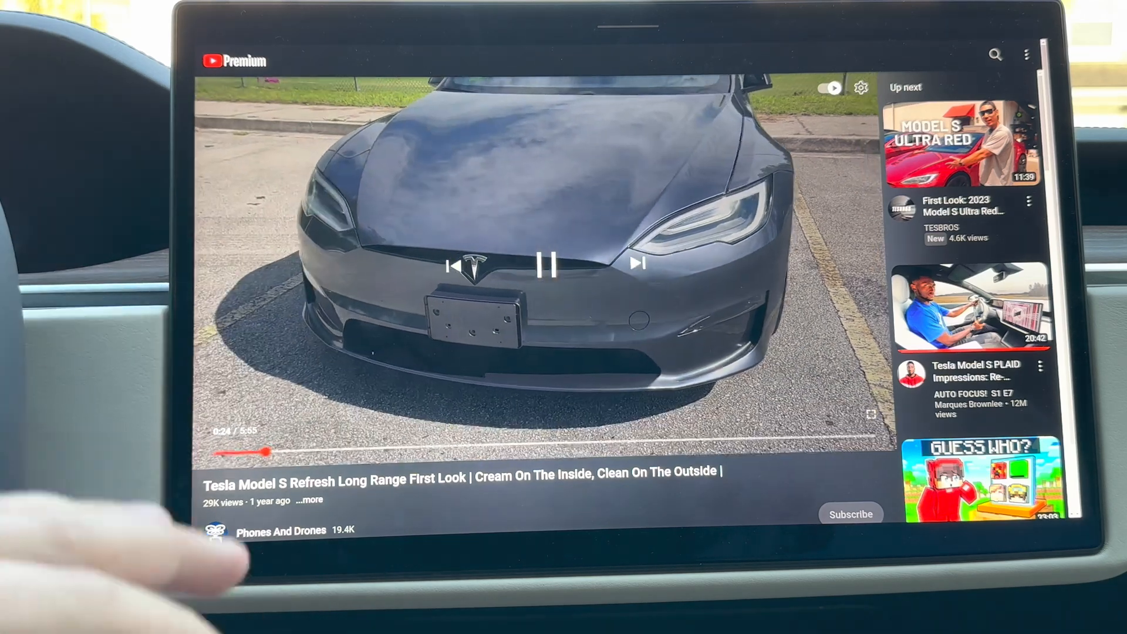